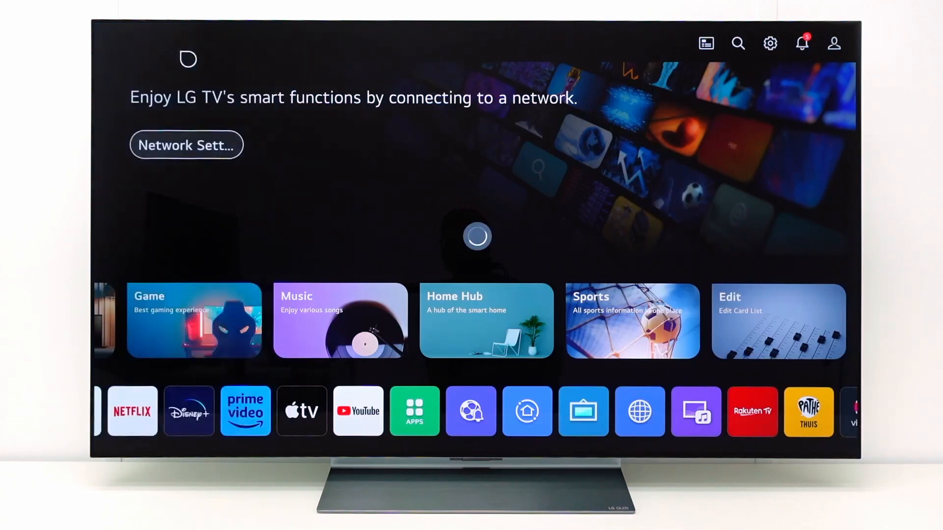
# Step: Open Settings and go to Network to view the Wired Connection (Ethernet) internet status
pyautogui.click(769, 43)
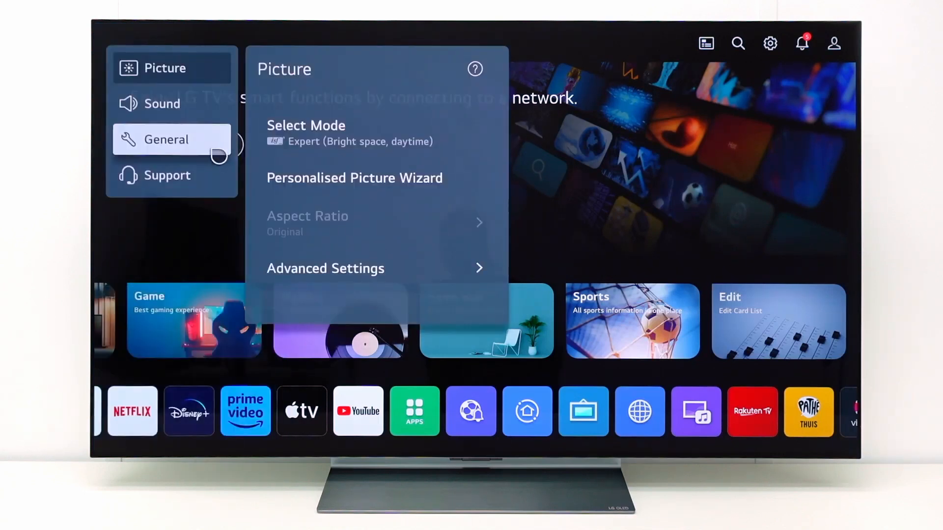
pyautogui.click(171, 139)
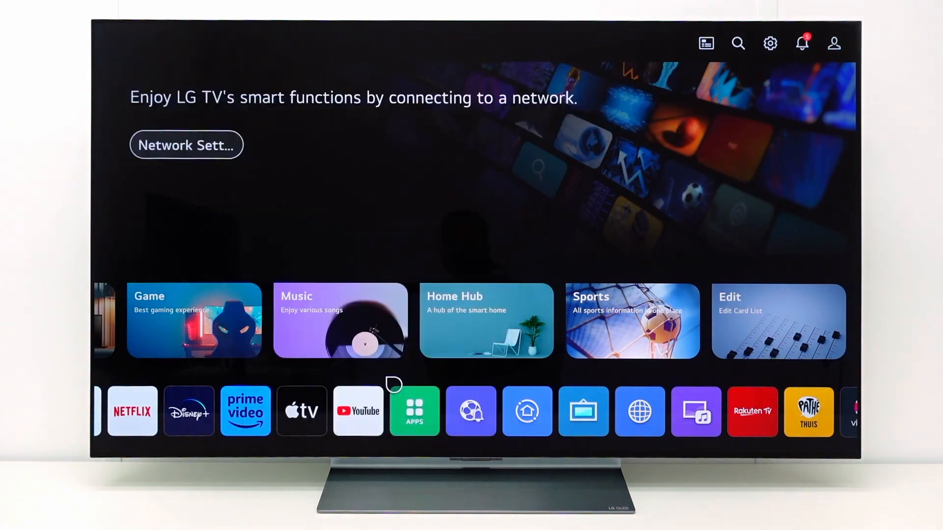
pyautogui.click(185, 145)
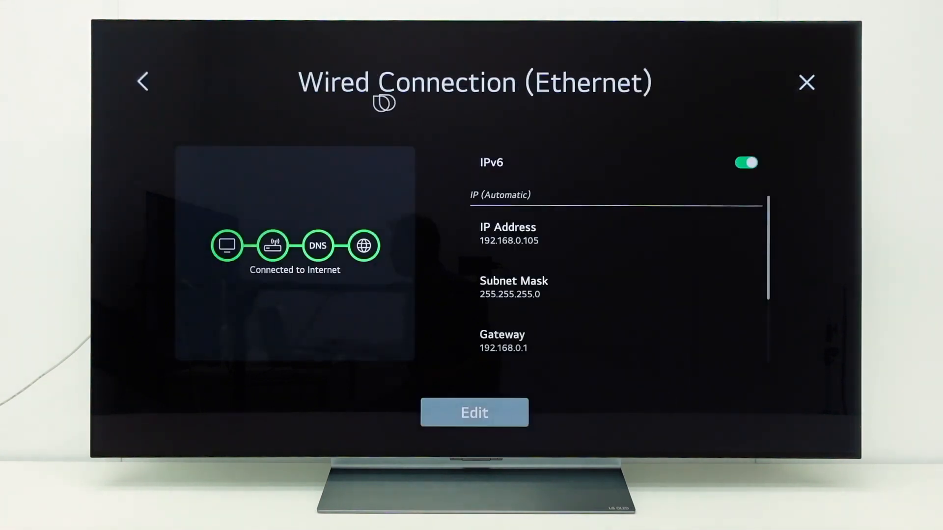
# Step: Under Wi-Fi Connection, view Advanced Wi-Fi Settings showing automatic IP and internet connection
pyautogui.click(142, 83)
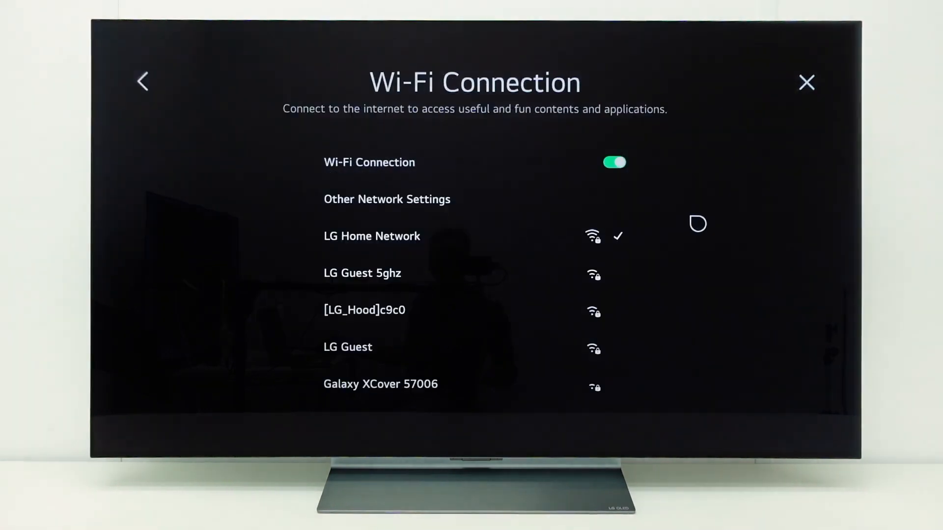
pyautogui.click(386, 199)
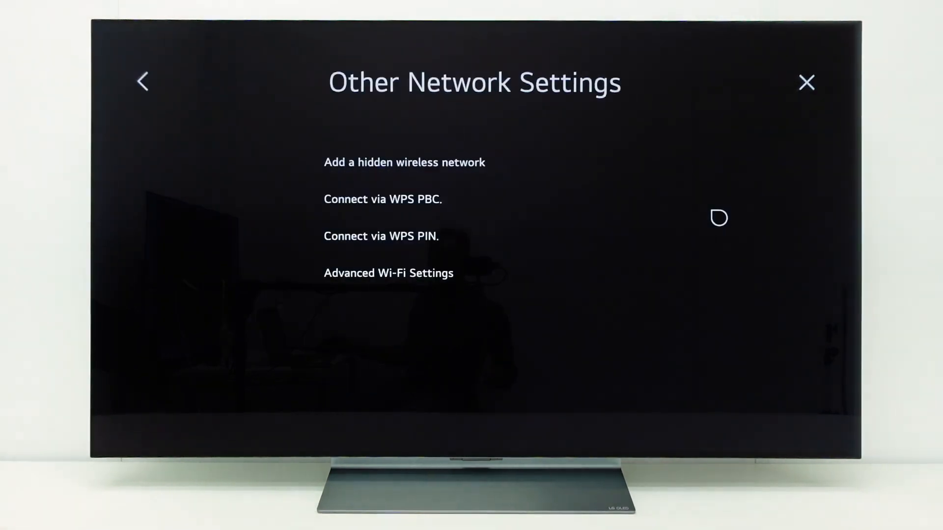
pyautogui.click(389, 273)
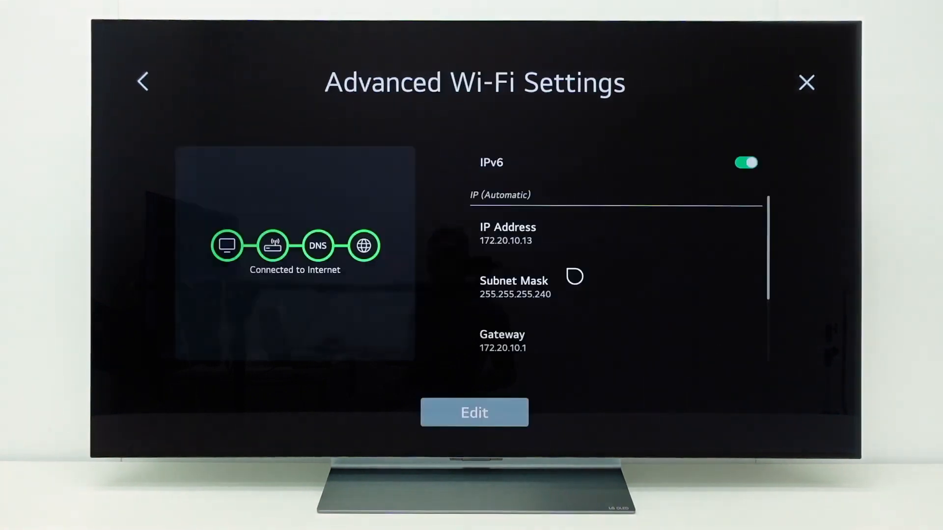
pyautogui.moveTo(448, 338)
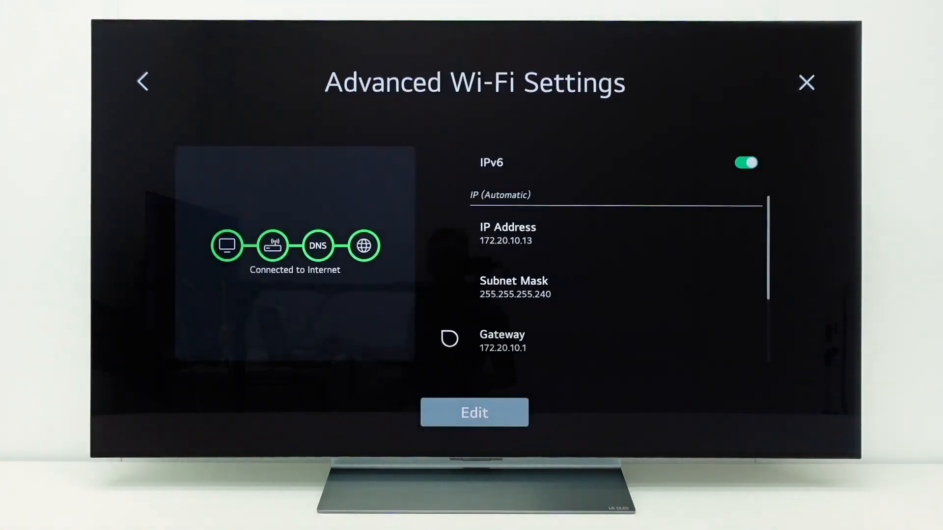